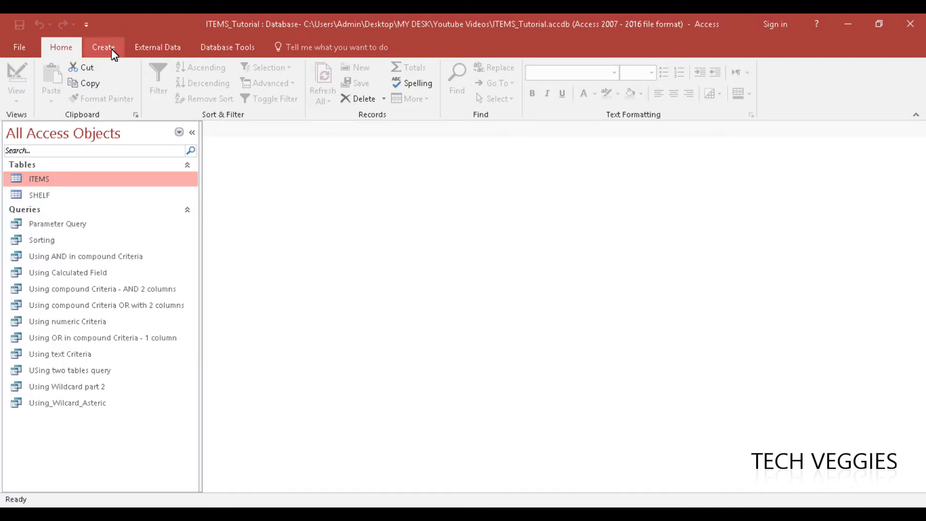
Create a new query in Design View containing the ITEMS table
left_click(103, 48)
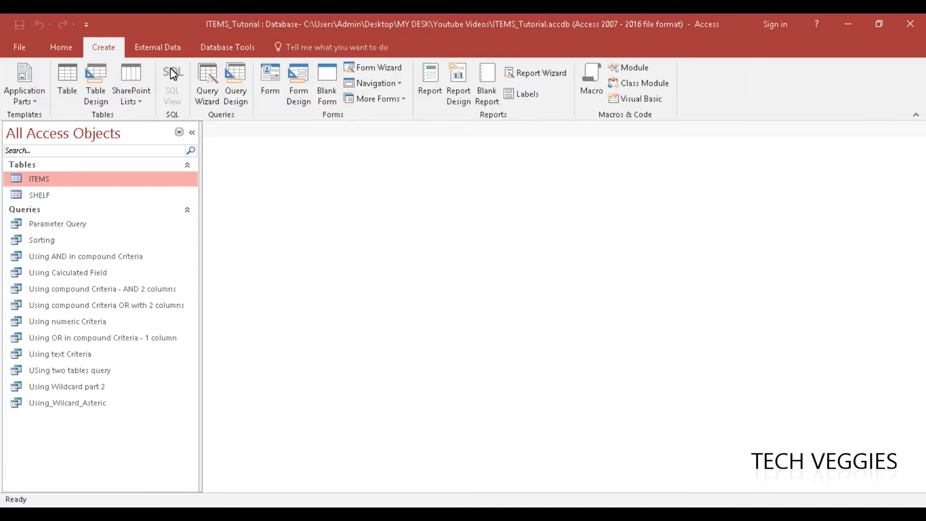
left_click(236, 83)
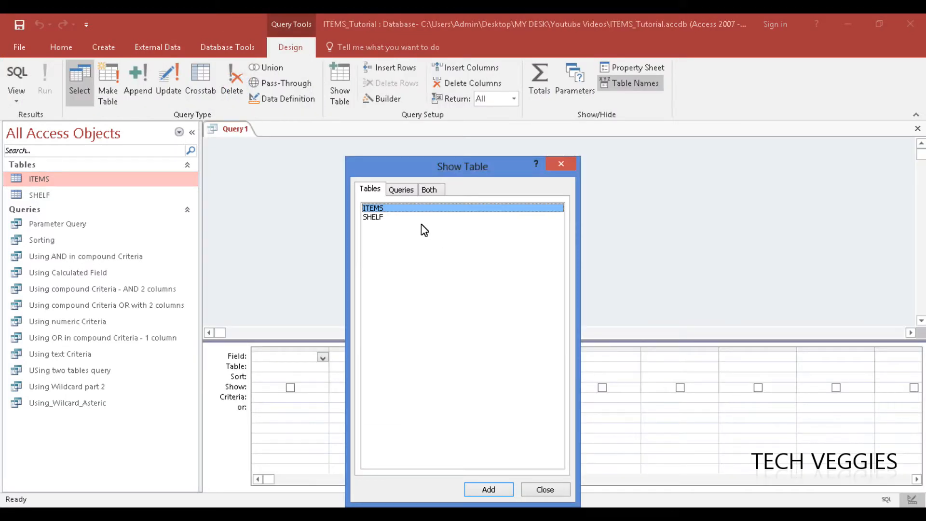
left_click(488, 489)
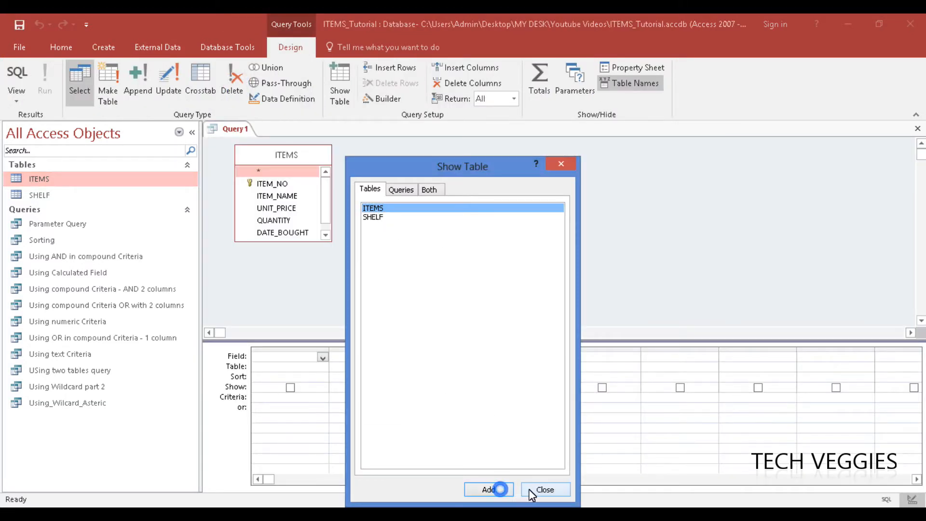
left_click(544, 489)
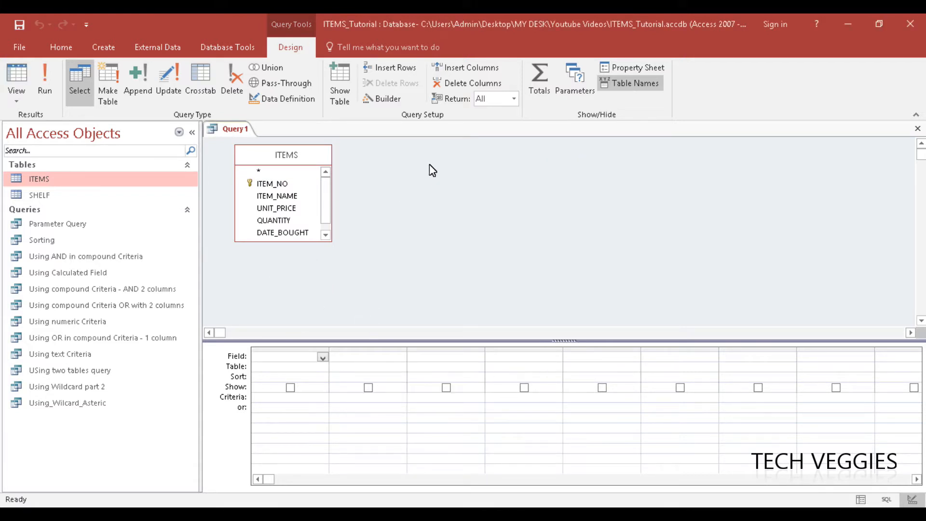
mouse_move(538, 79)
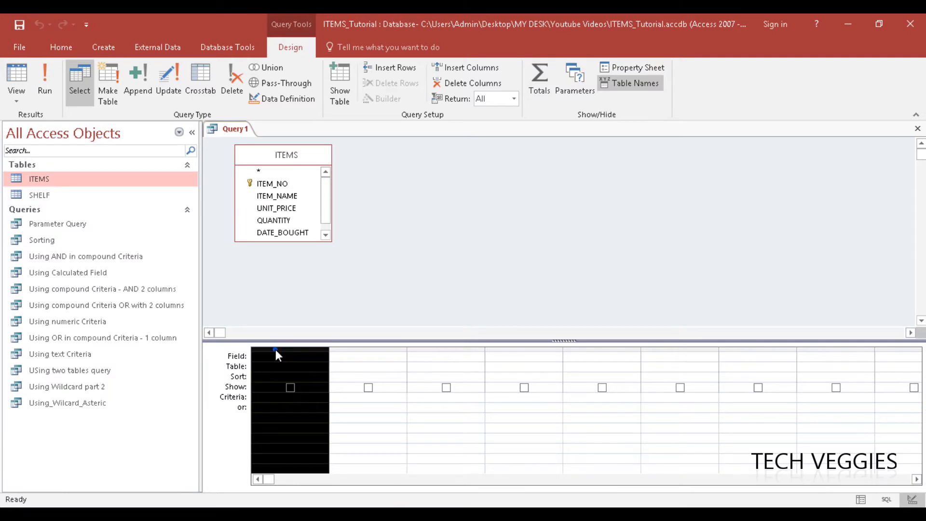
left_click(290, 355)
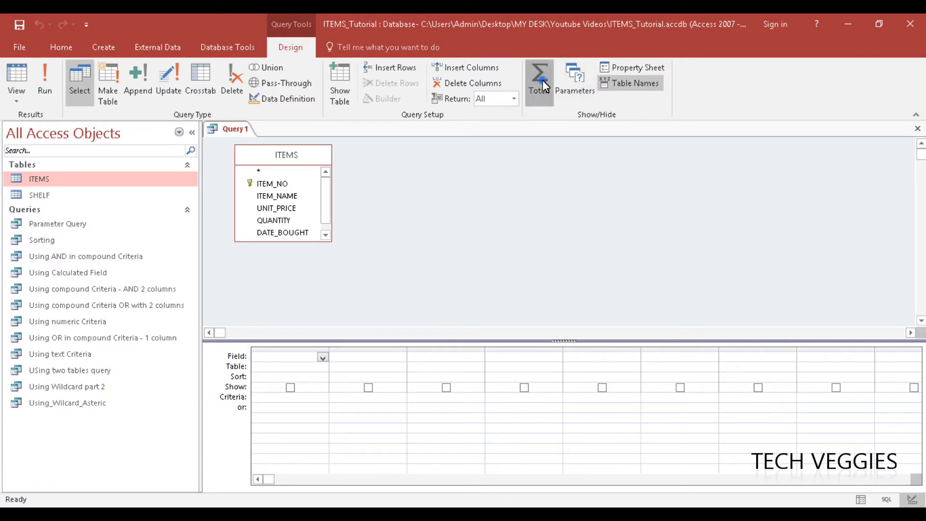
Switch on Totals so the design grid shows a Total row
left_click(538, 79)
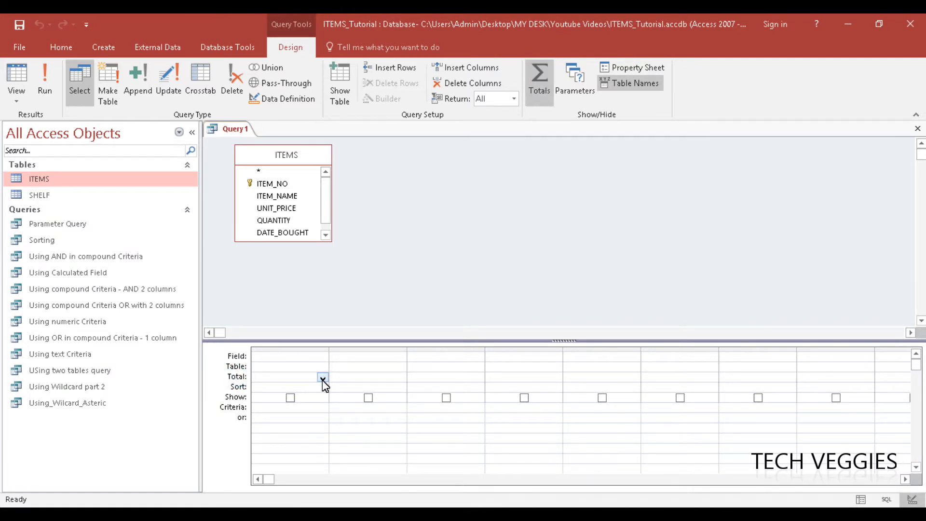
left_click(323, 379)
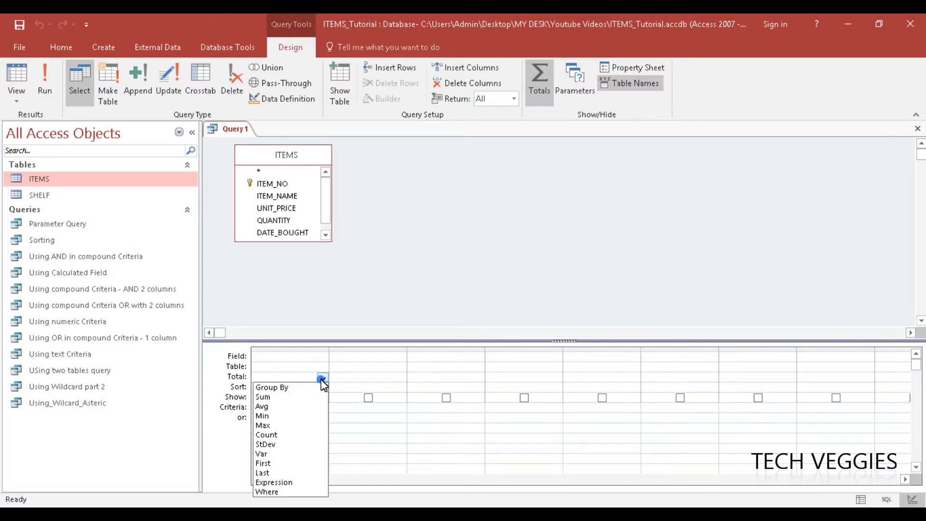
mouse_move(289, 426)
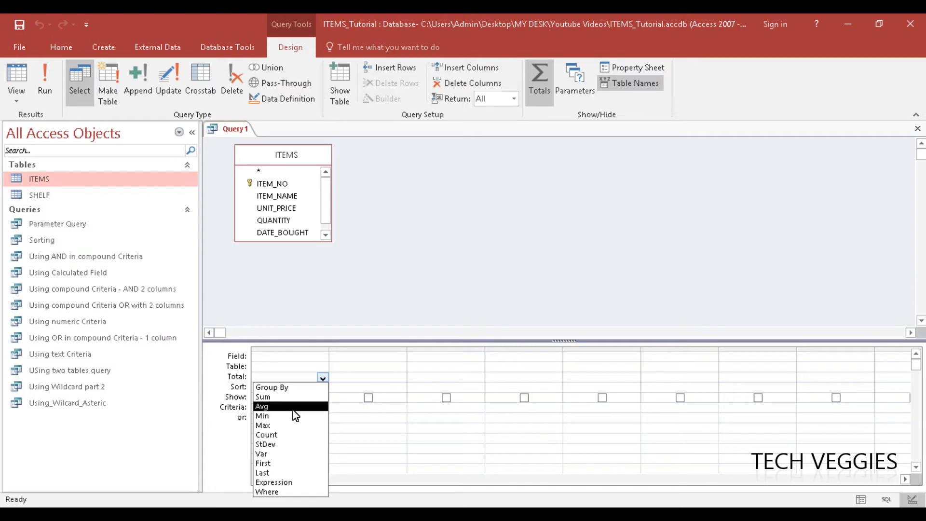
mouse_move(292, 426)
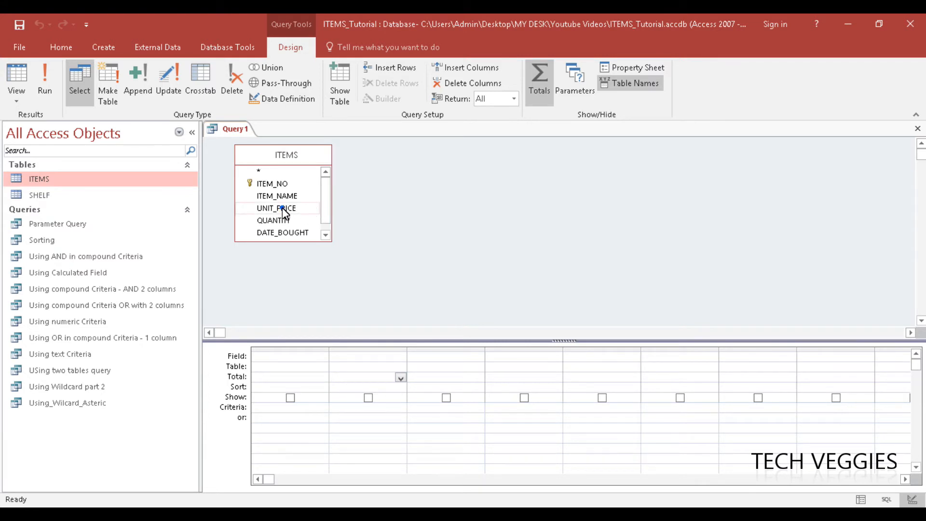
Add UNIT_PRICE from ITEMS to the grid and set its Total to Avg
left_click(275, 208)
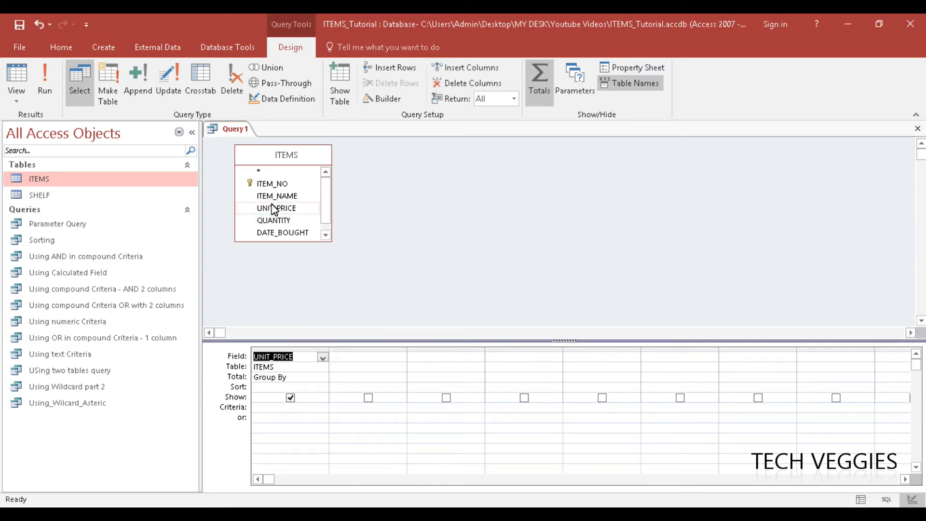
mouse_move(307, 392)
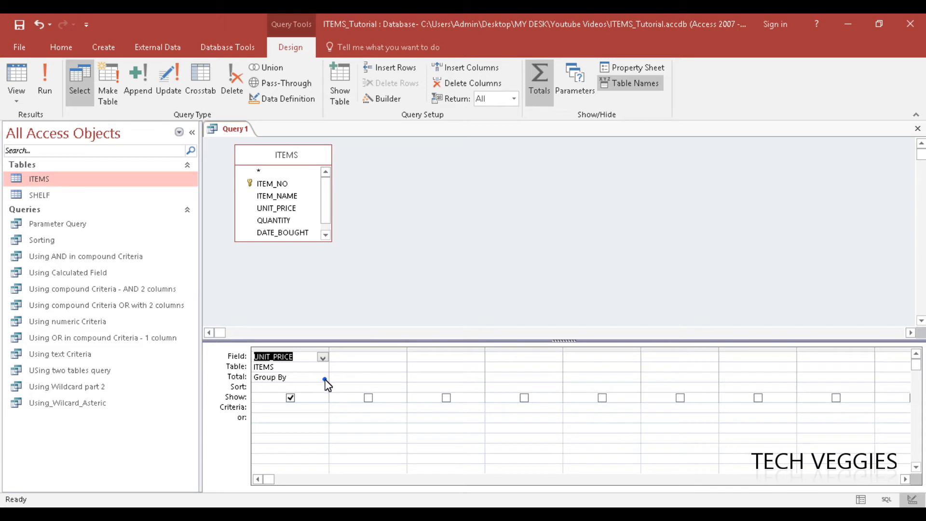
left_click(323, 376)
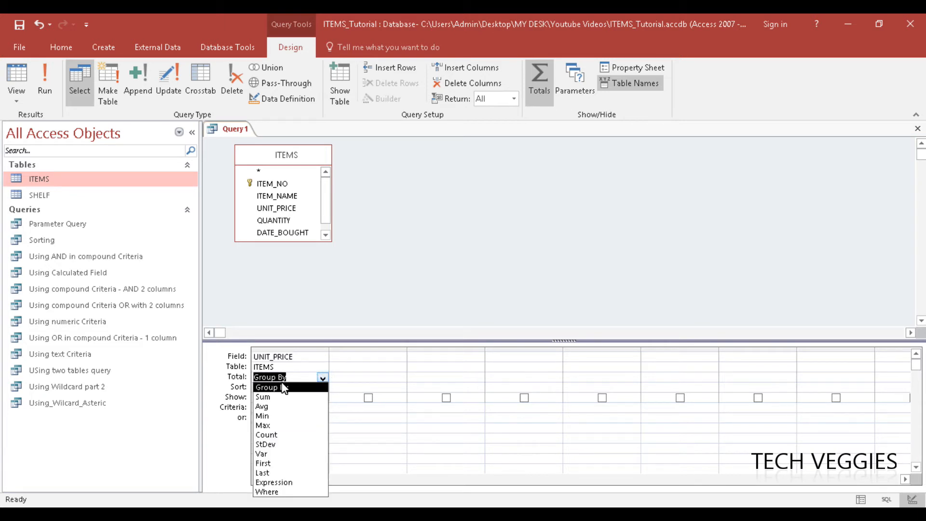
mouse_move(285, 406)
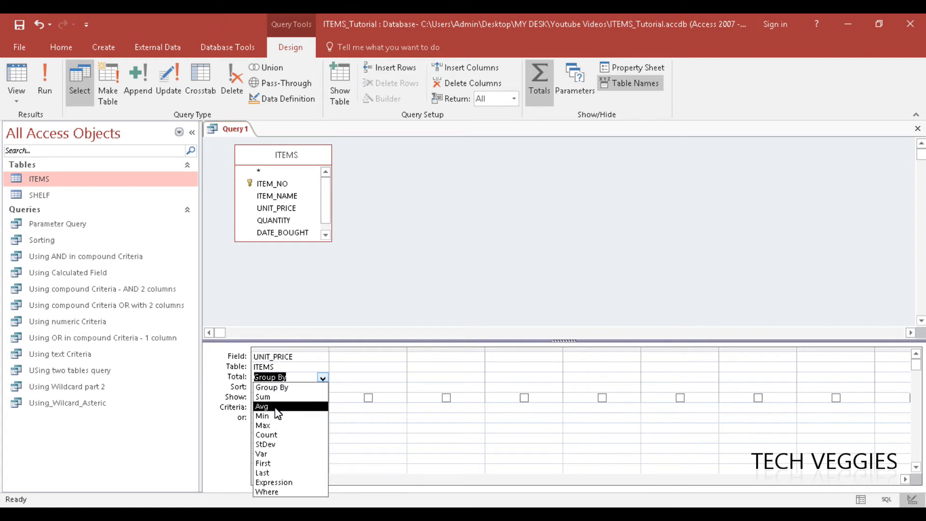
left_click(262, 406)
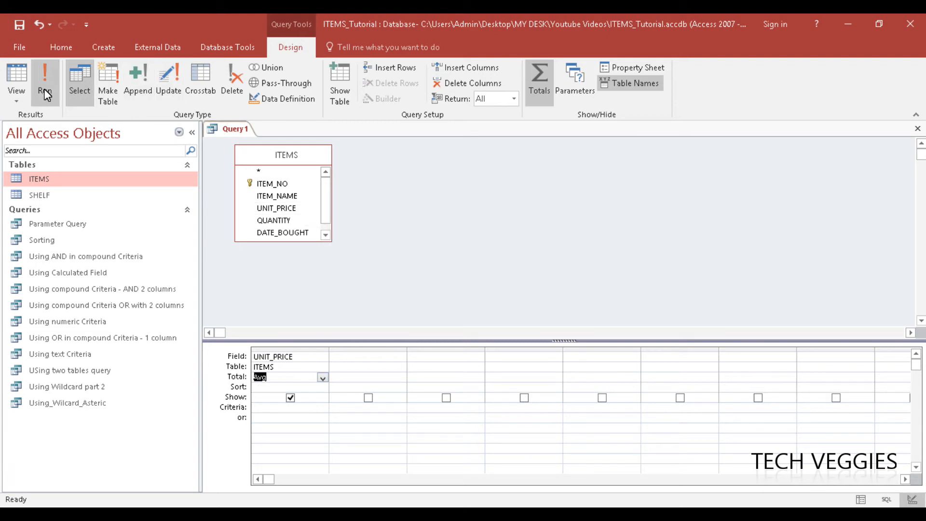
Run the query to get AvgOfUNIT_PRICE of $120.00
left_click(45, 80)
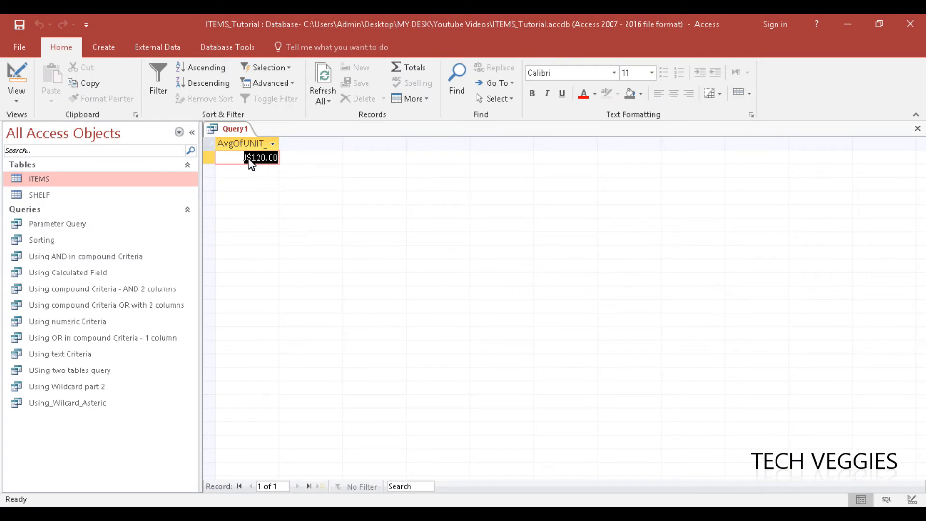
mouse_move(266, 164)
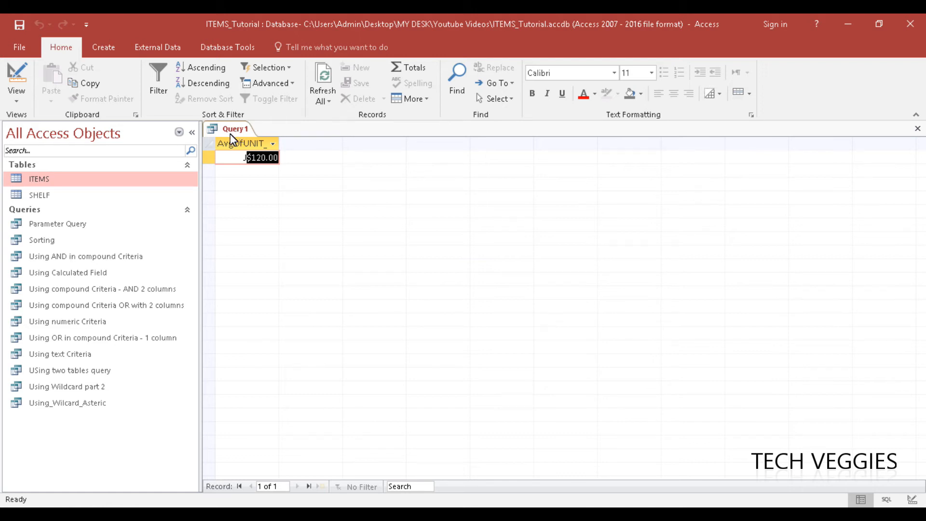
Return to Design View and change the UNIT_PRICE Total from Avg to Min
right_click(231, 128)
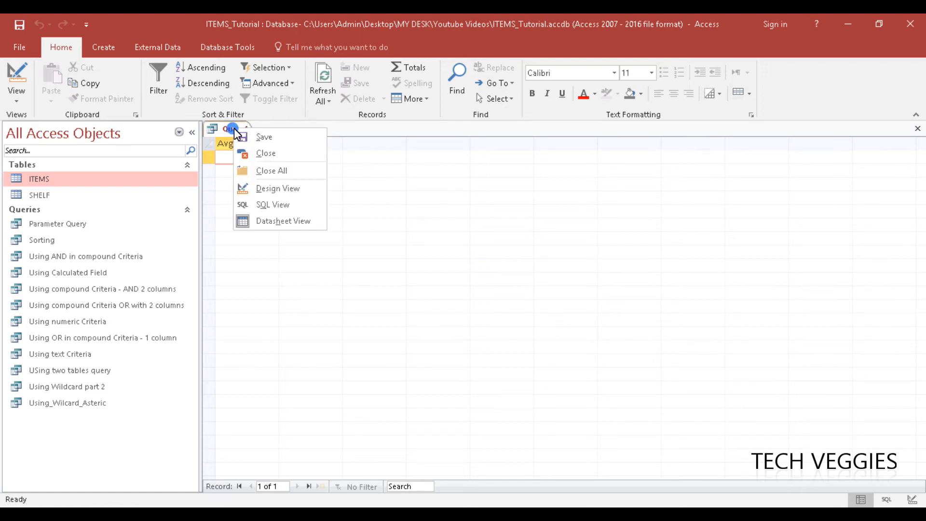
left_click(278, 187)
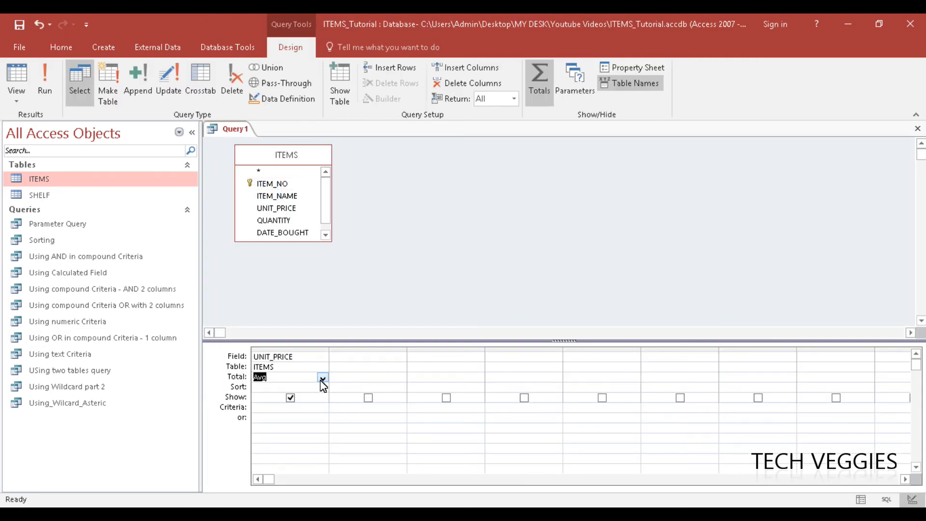
left_click(323, 377)
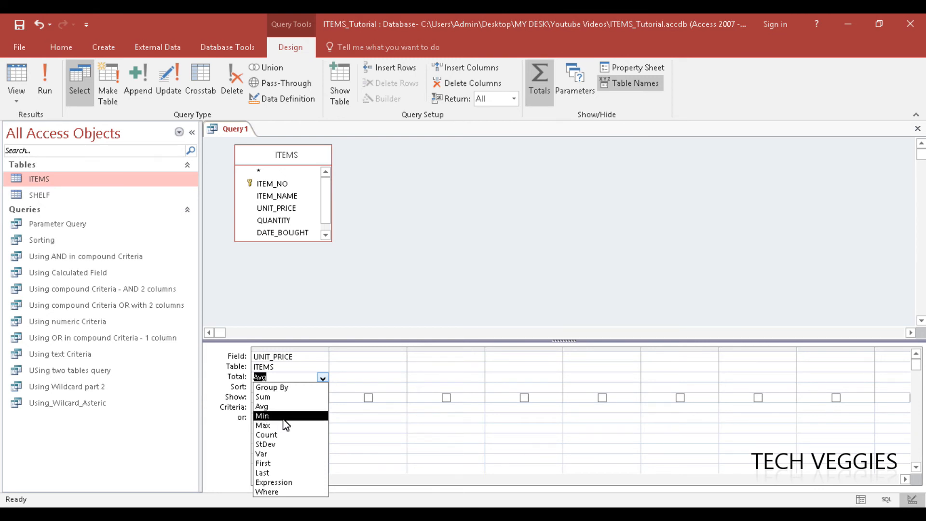
left_click(261, 406)
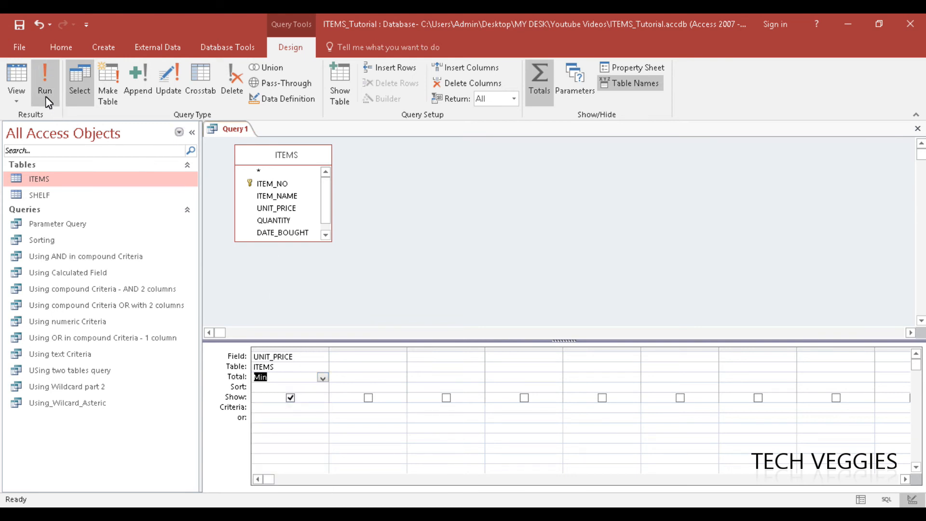
Run the query to get MinOfUNIT_PRICE of $55.00
left_click(44, 83)
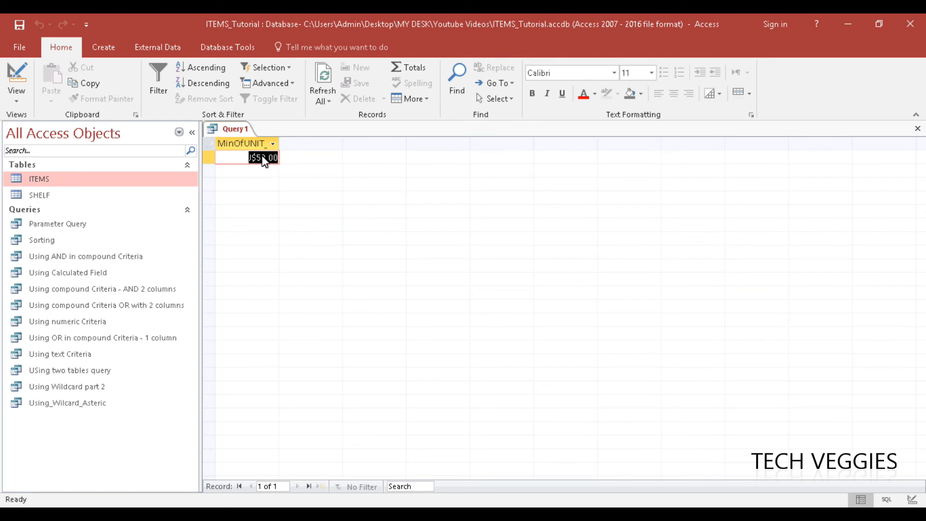
right_click(231, 129)
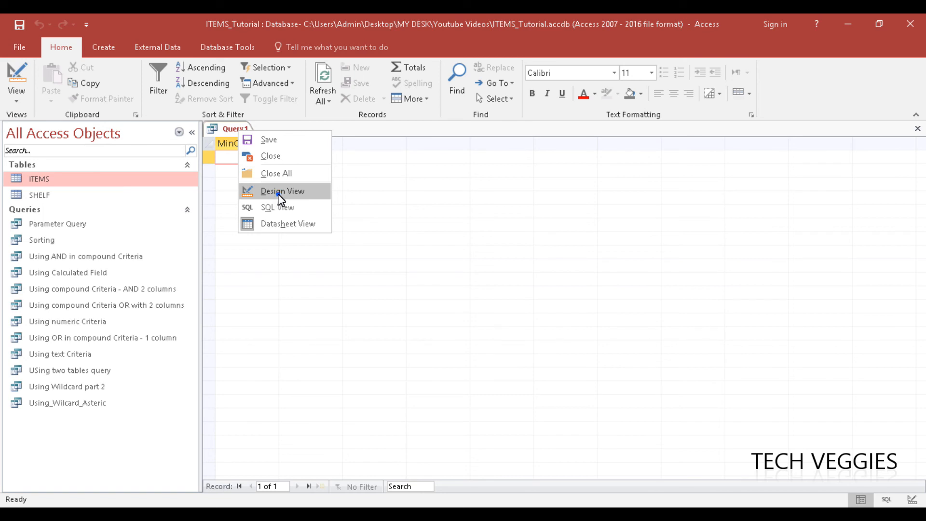
Set the UNIT_PRICE Total to Max and run, returning $300.00
left_click(282, 191)
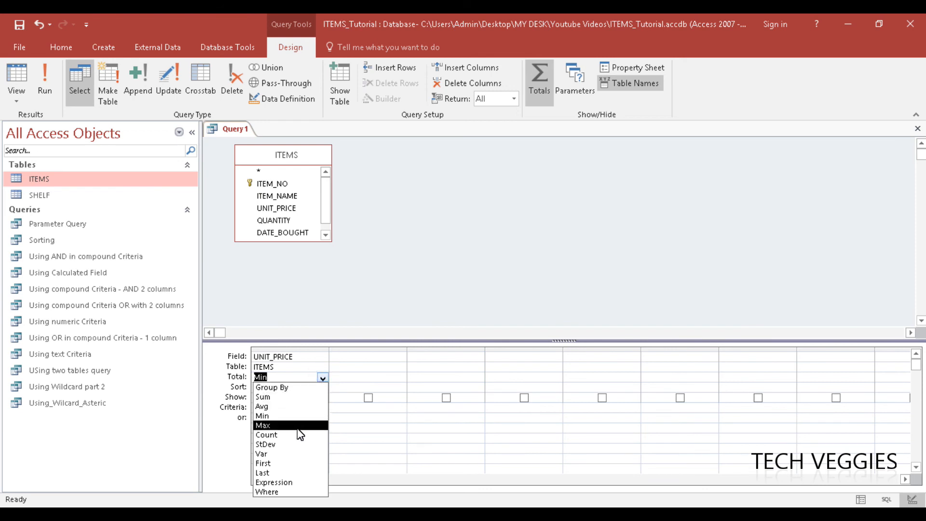
left_click(263, 426)
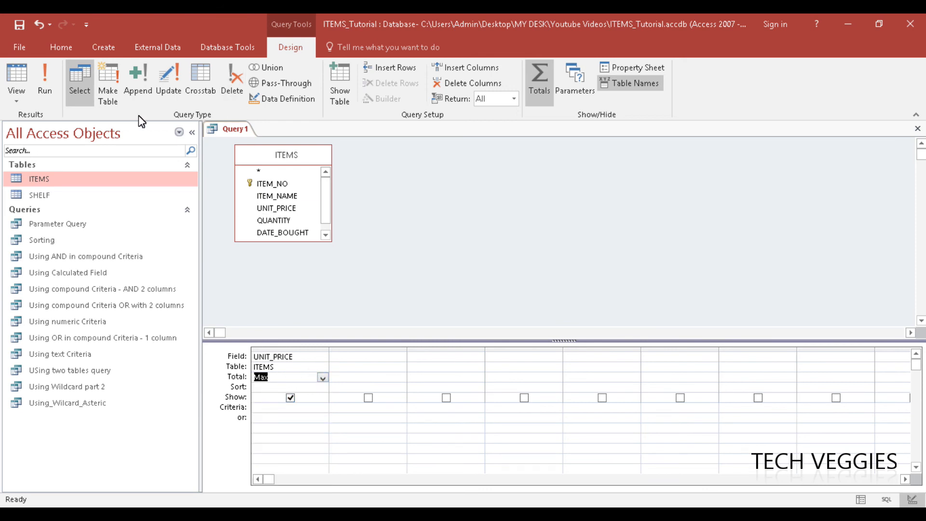
mouse_move(122, 181)
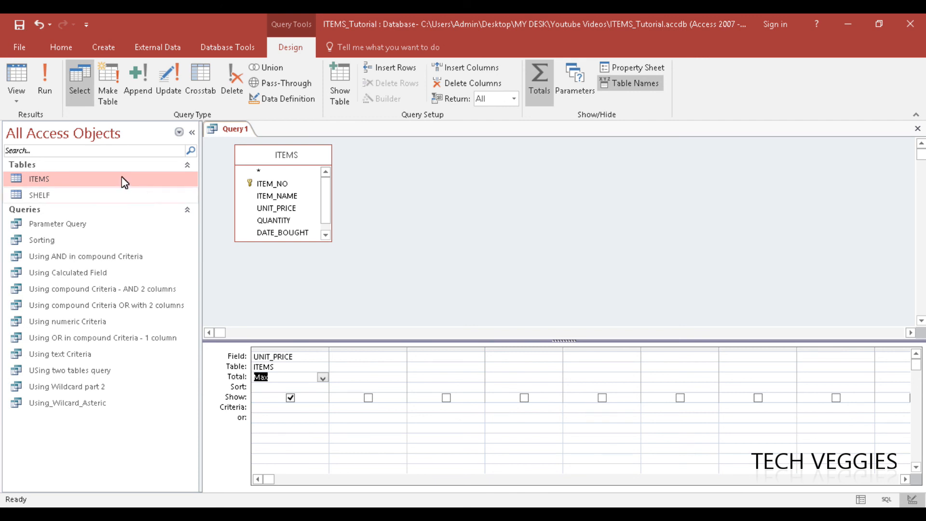
left_click(44, 79)
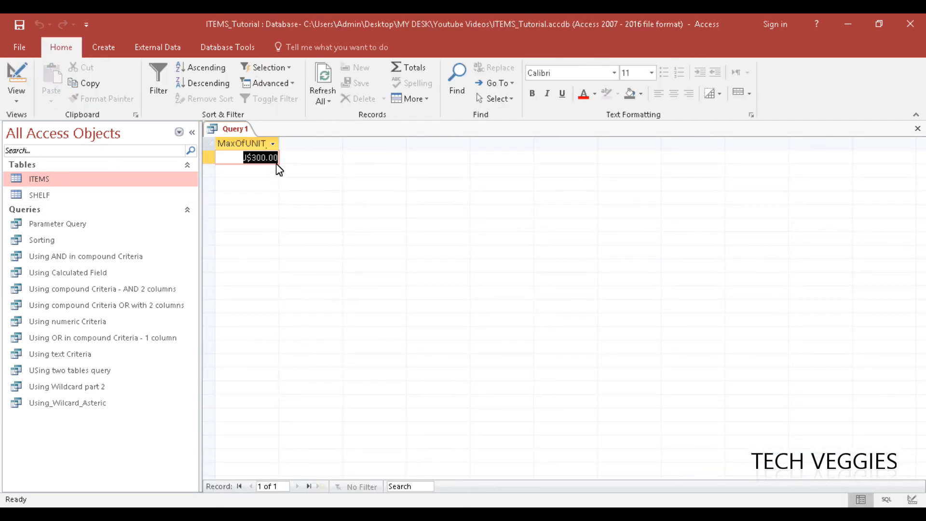
mouse_move(260, 175)
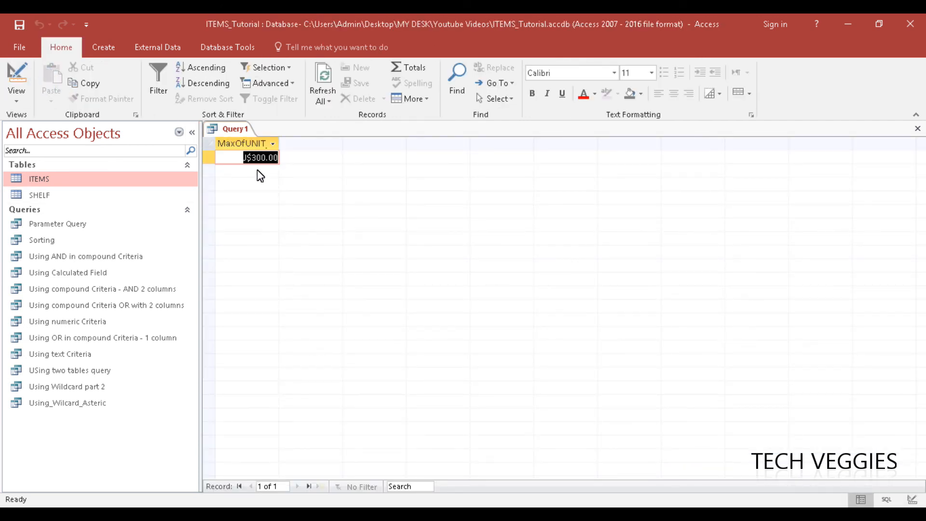